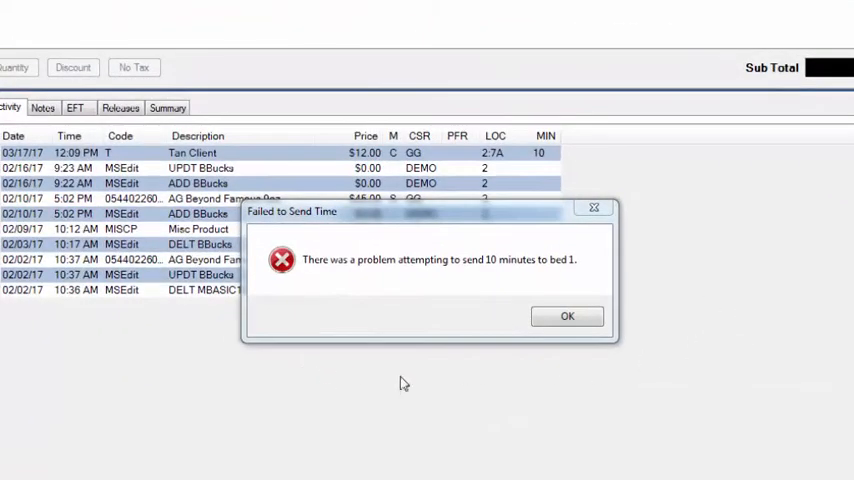
mouse_move(545, 385)
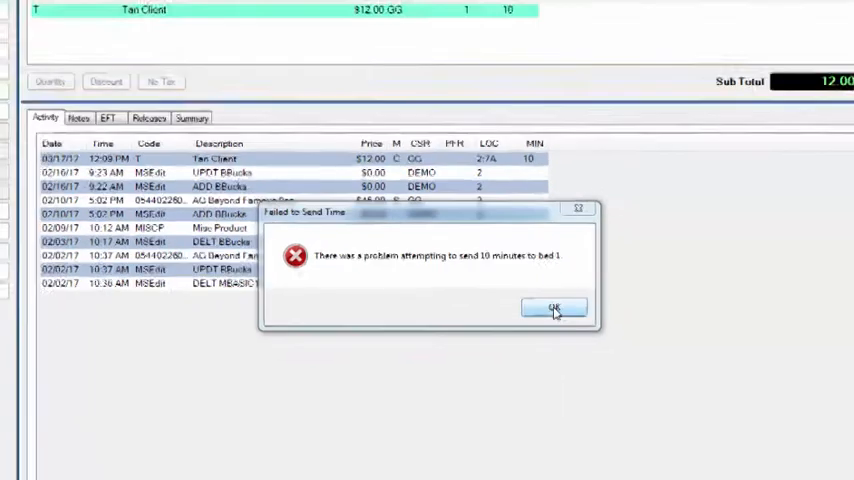
- Dismiss the Failed to Send Time error to return to the $13.20 tan sale
click(554, 307)
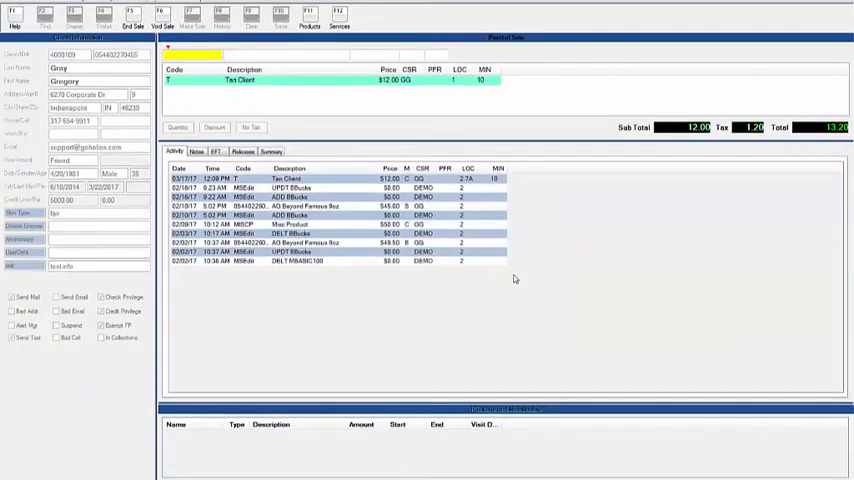
mouse_move(760, 478)
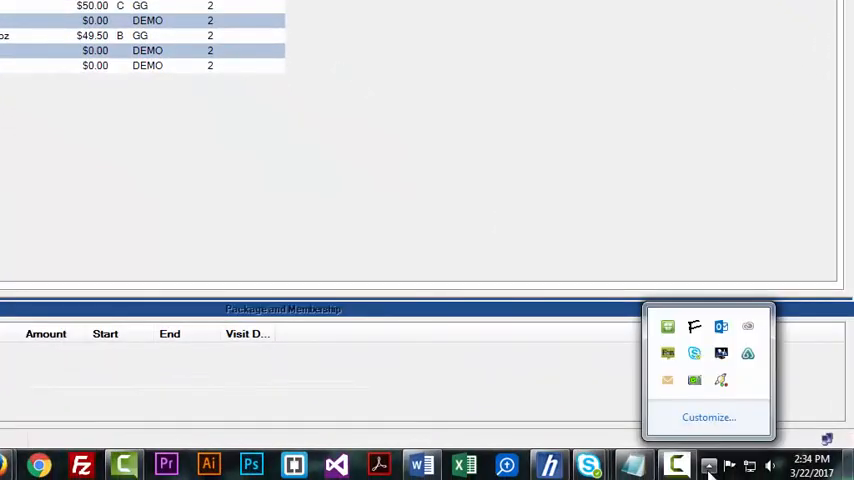
mouse_move(694, 380)
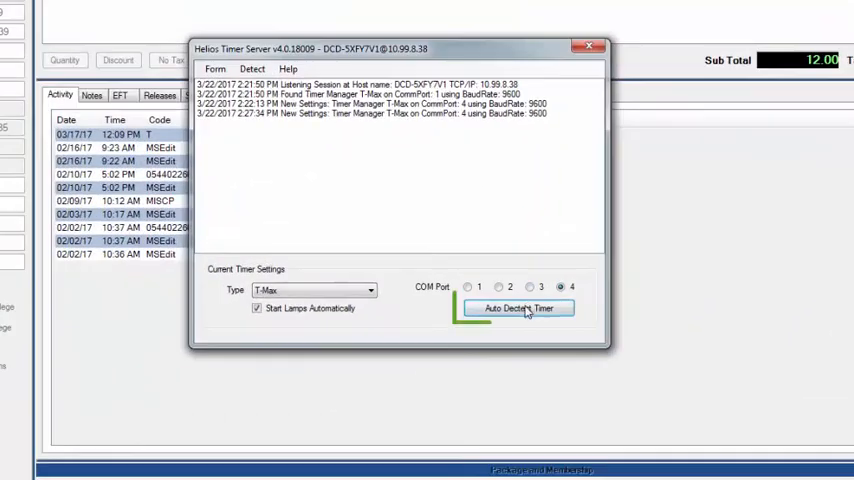
- Auto-detect the T-Max timer on COM4, then confirm the bed number and tanning time
click(517, 307)
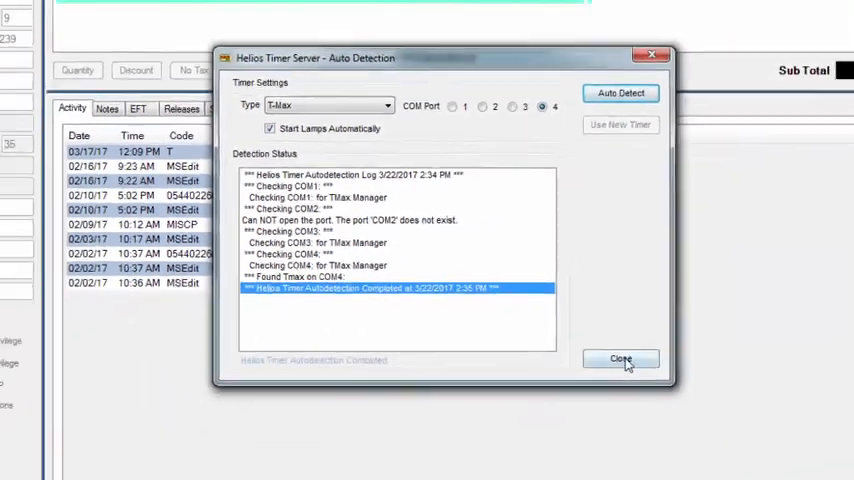
click(621, 359)
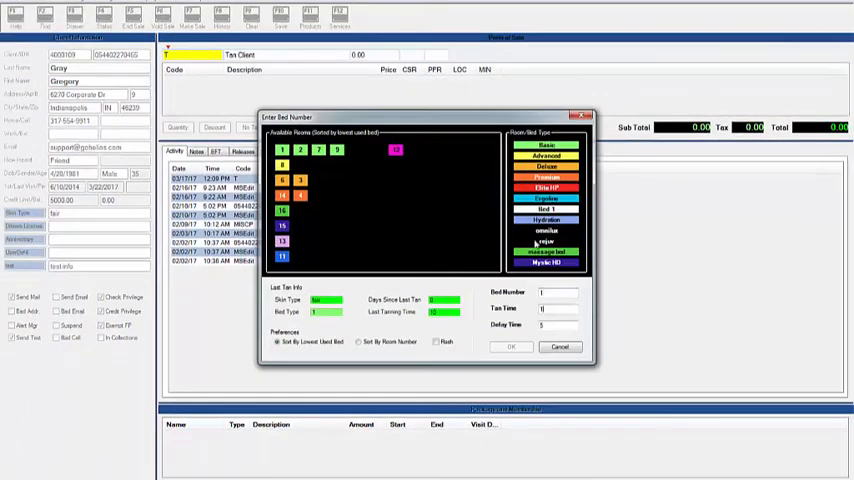
click(511, 347)
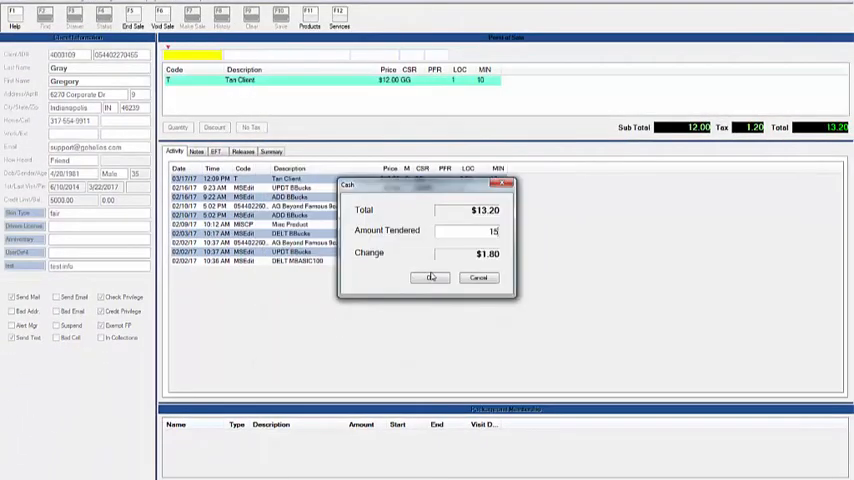